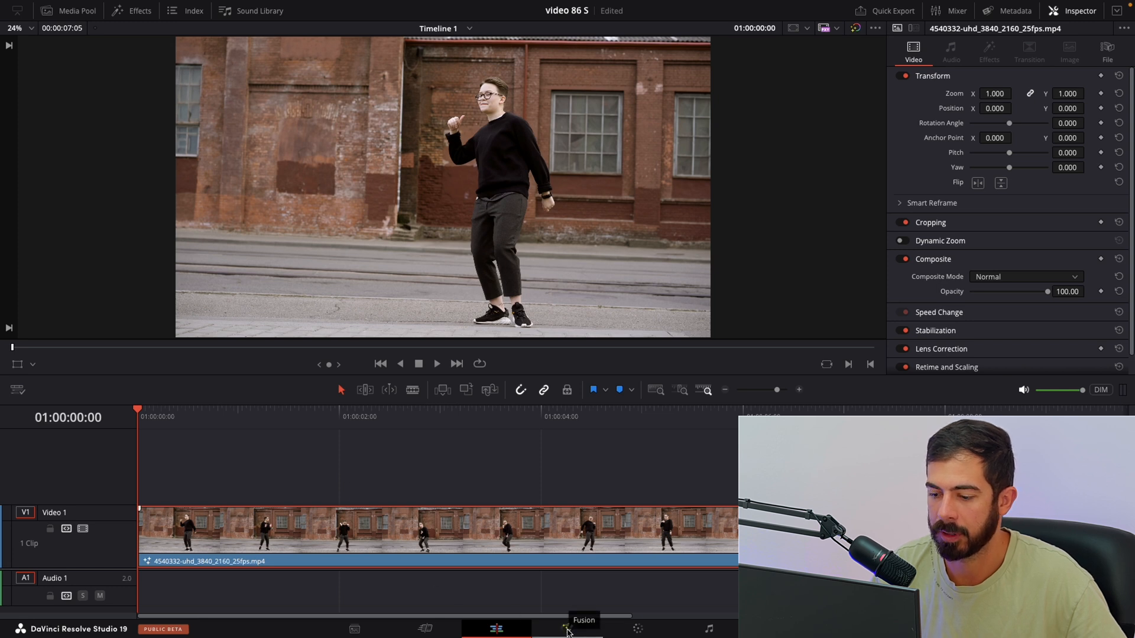
Switch to the Fusion page and search the Select Tool dialog for 'planar'.
{"action": "left_click", "coordinate": [566, 627]}
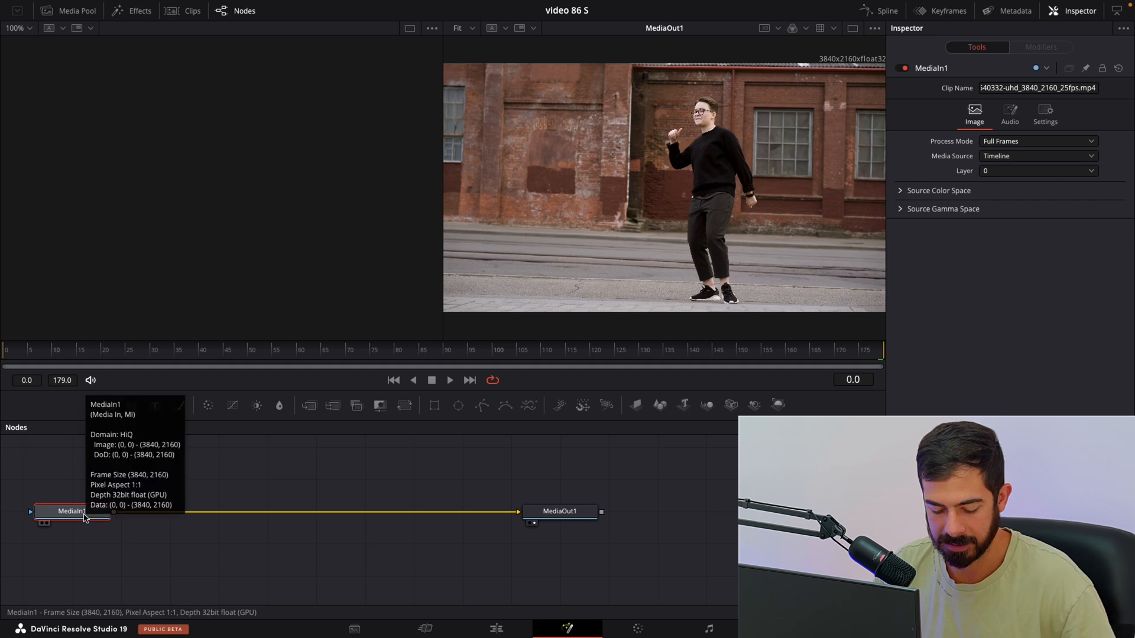
{"action": "type", "text": "planar"}
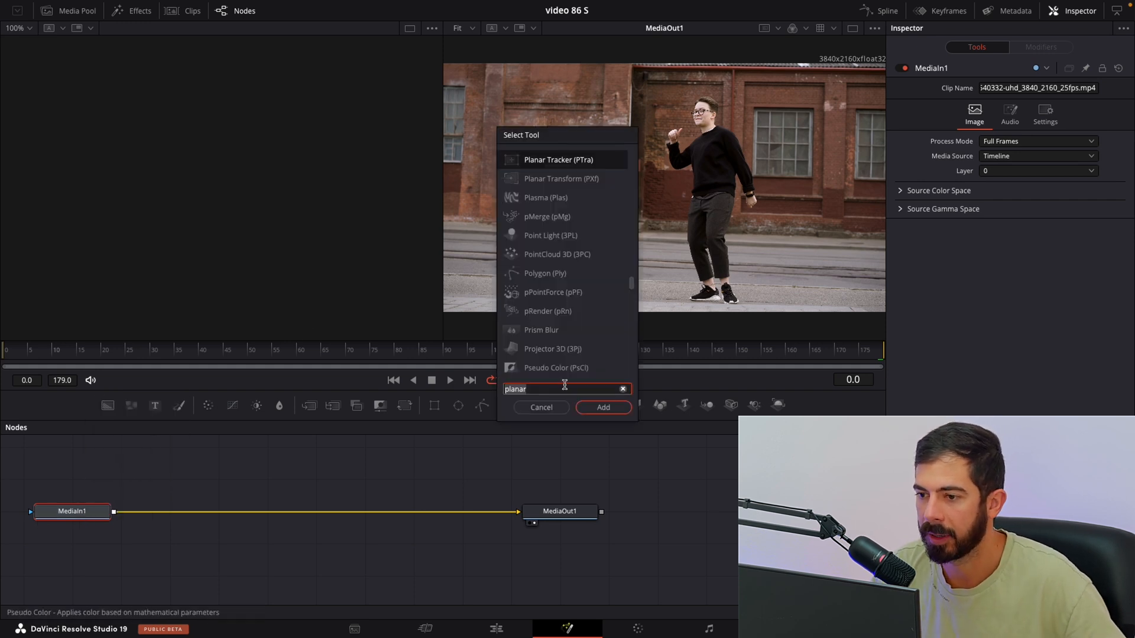
{"action": "mouse_move", "coordinate": [558, 160]}
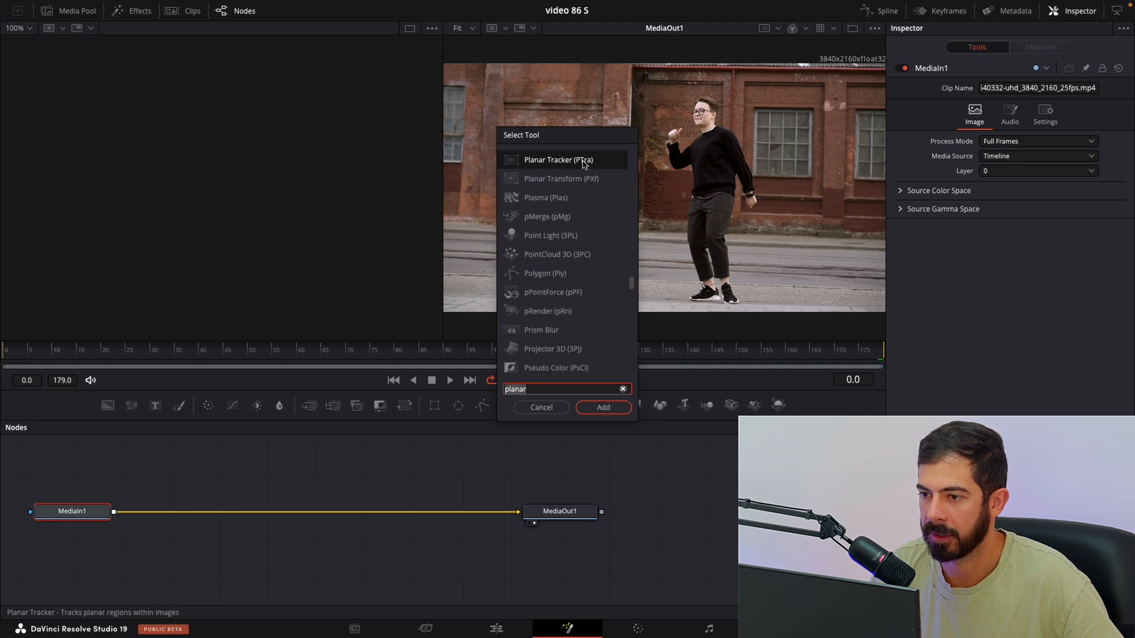
Add a Planar Tracker node between MediaIn1 and MediaOut1.
{"action": "left_click", "coordinate": [601, 407]}
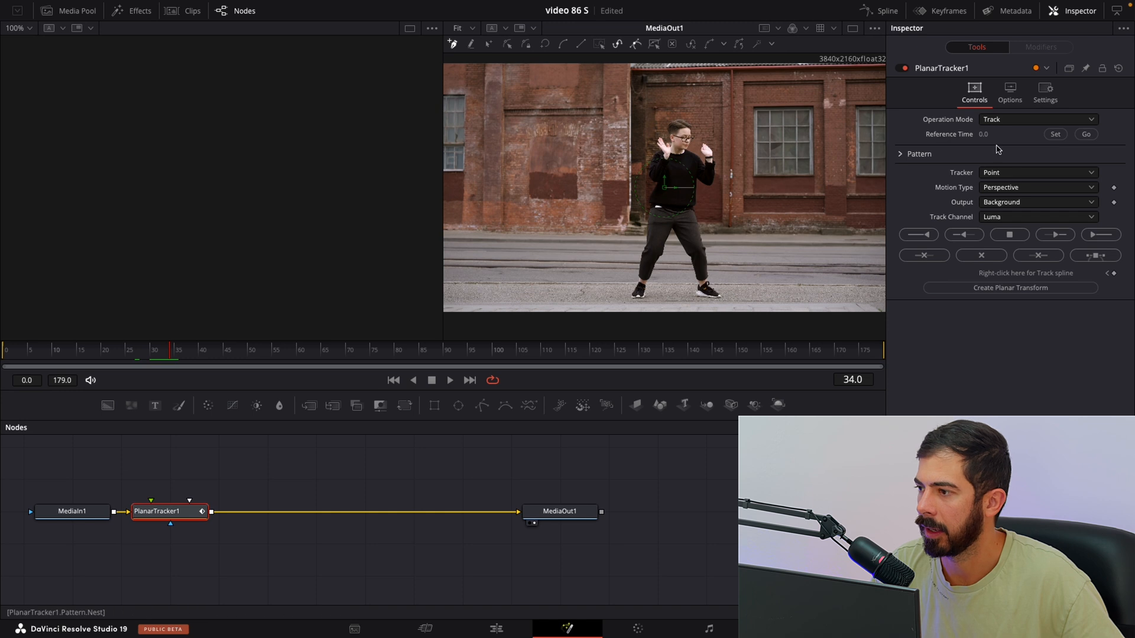
Set the tracker to Hybrid Point/Area with Translation motion type.
{"action": "left_click", "coordinate": [1056, 134]}
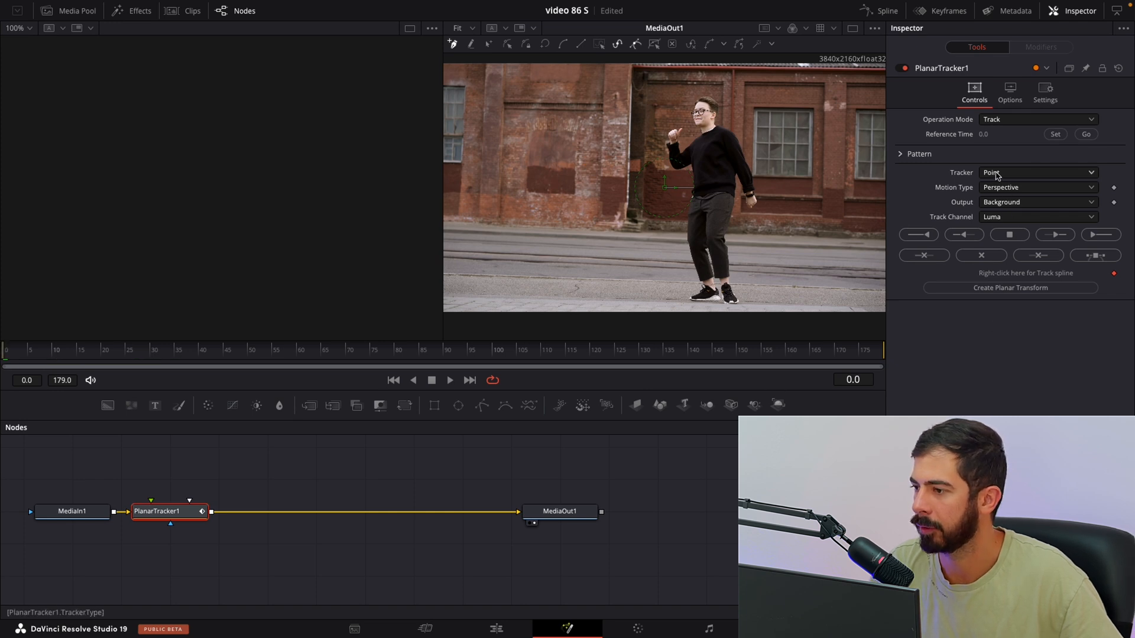
{"action": "left_click", "coordinate": [1038, 172]}
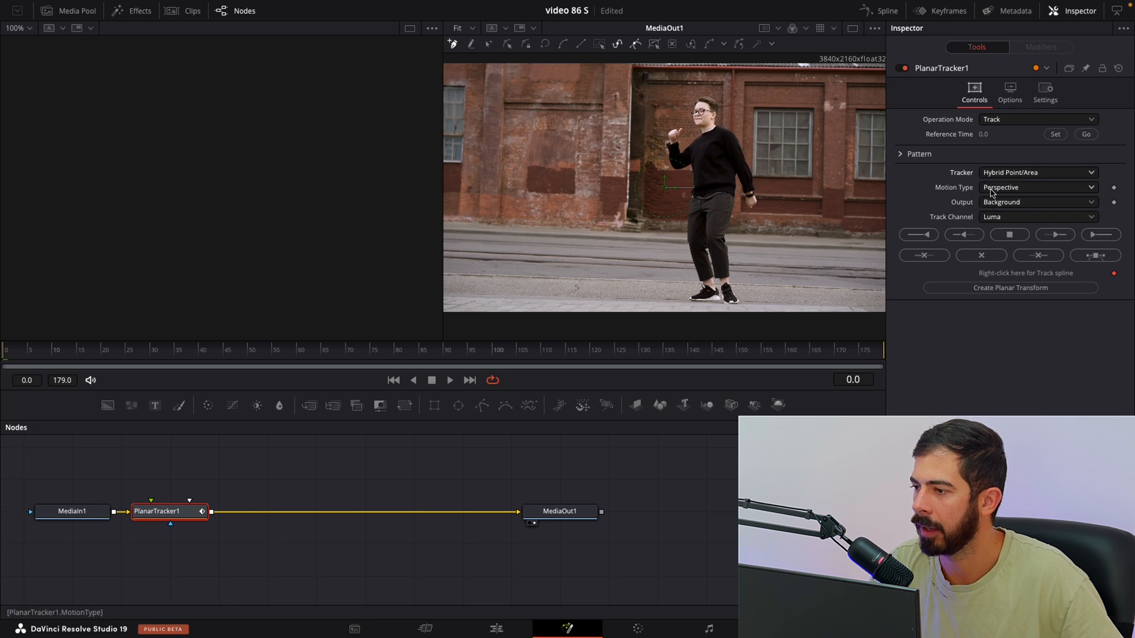
{"action": "left_click", "coordinate": [1038, 188]}
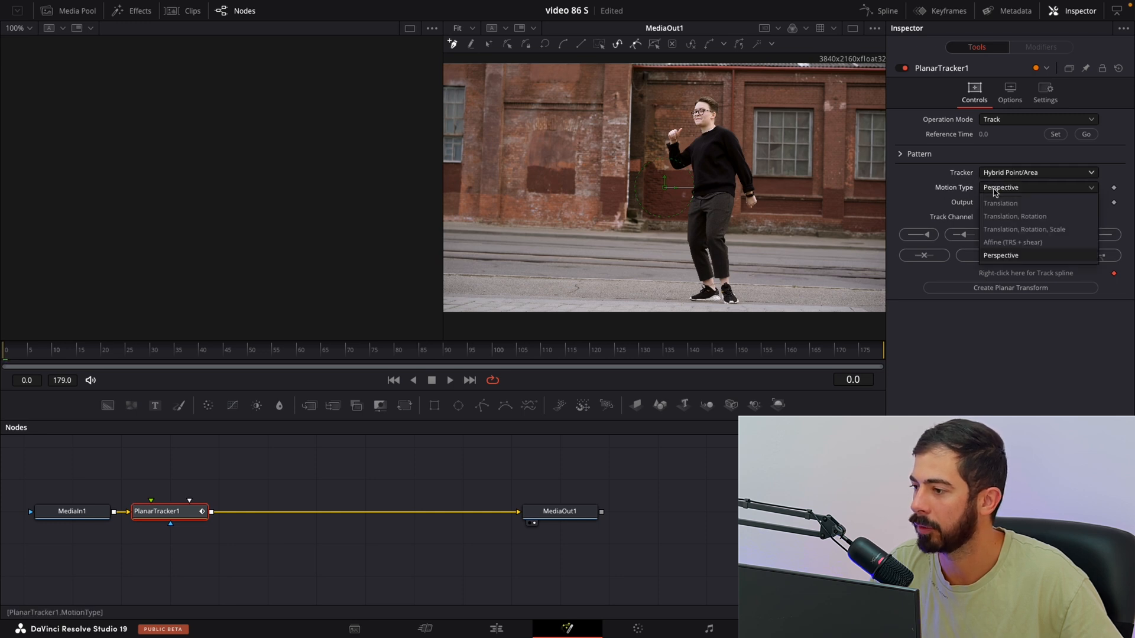
{"action": "left_click", "coordinate": [1002, 202]}
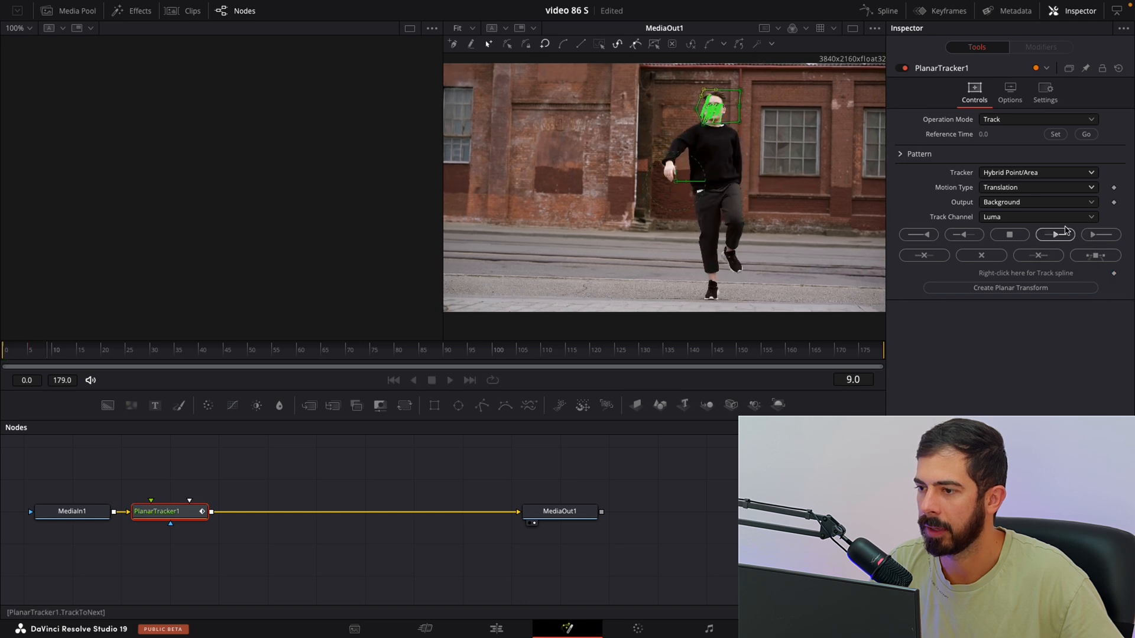
Track the face region forward through the whole clip to frame 179.
{"action": "left_click", "coordinate": [1055, 234]}
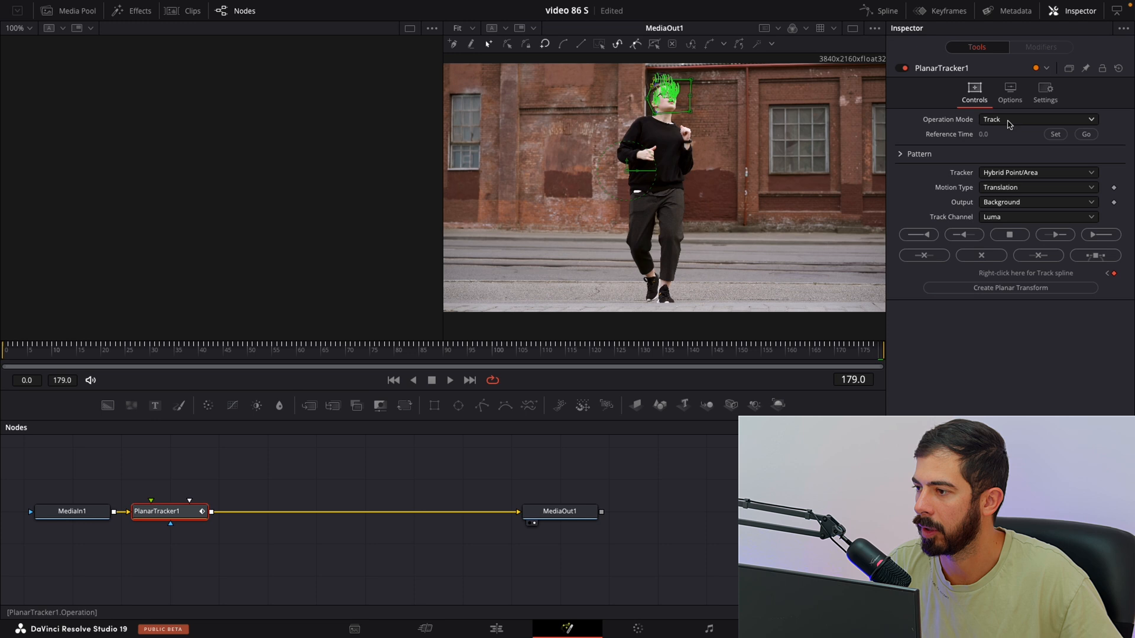
Set the tracker's Operation Mode to Stabilize, holding the face steady.
{"action": "left_click", "coordinate": [1037, 118]}
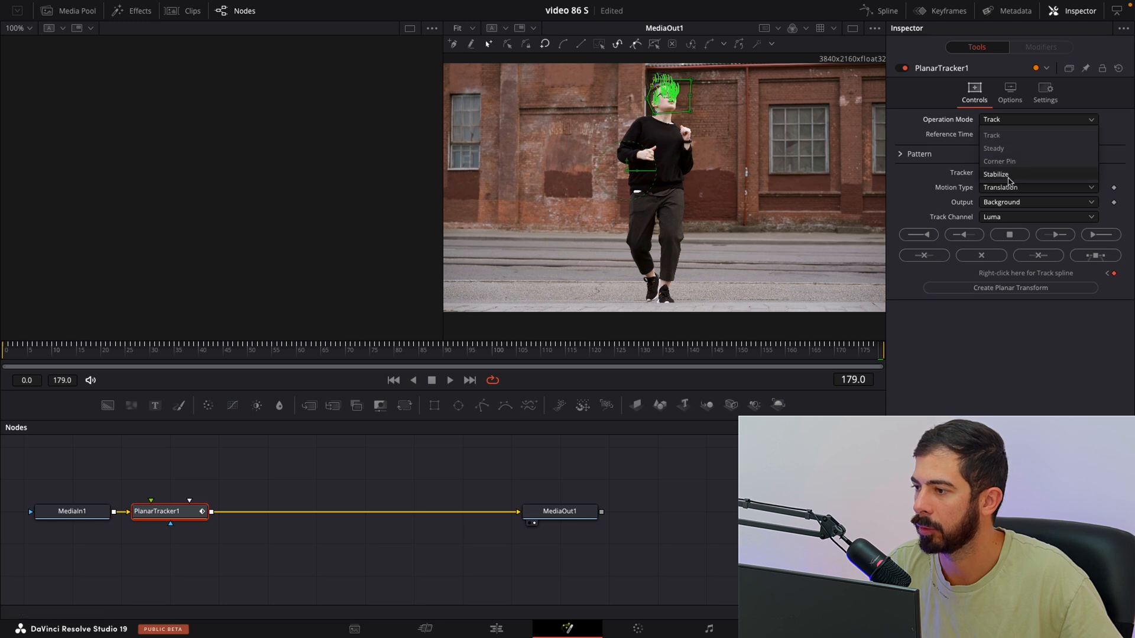
{"action": "left_click", "coordinate": [998, 173]}
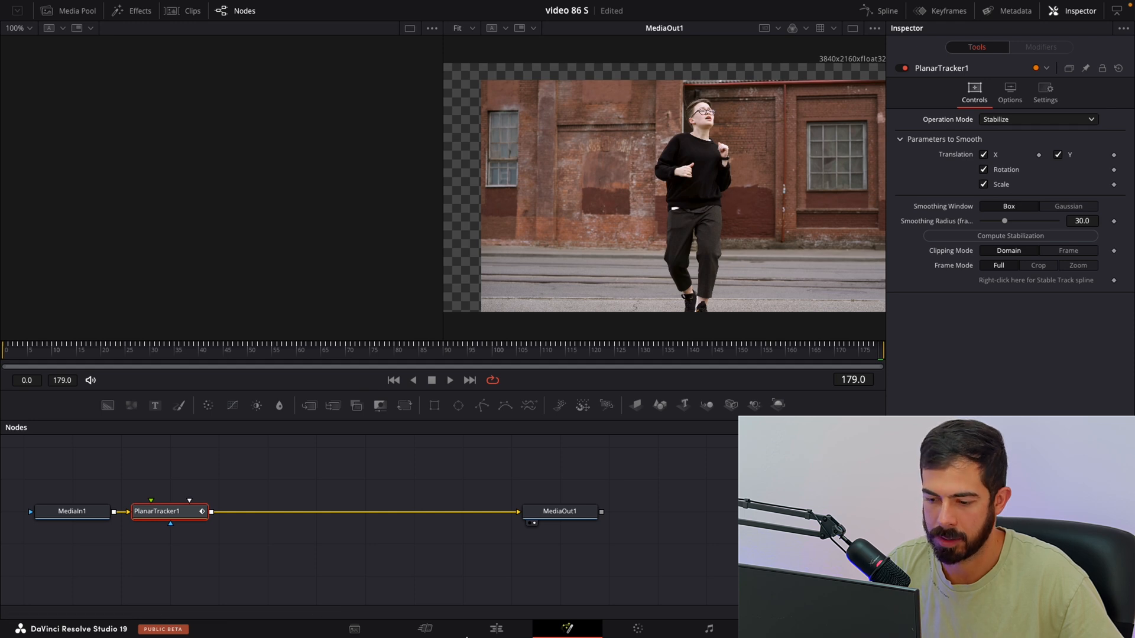
On the Edit page, zoom the clip to 1.220 and shift X to about -417.
{"action": "left_click", "coordinate": [497, 628]}
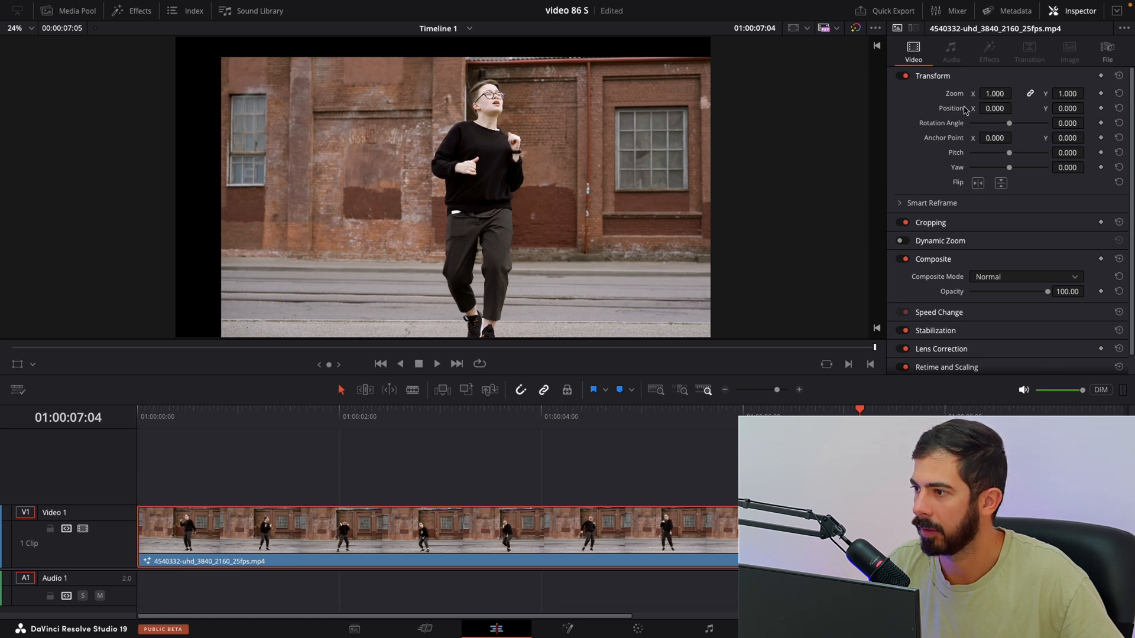
{"action": "left_click_drag", "start_coordinate": [994, 94], "coordinate": [1006, 86]}
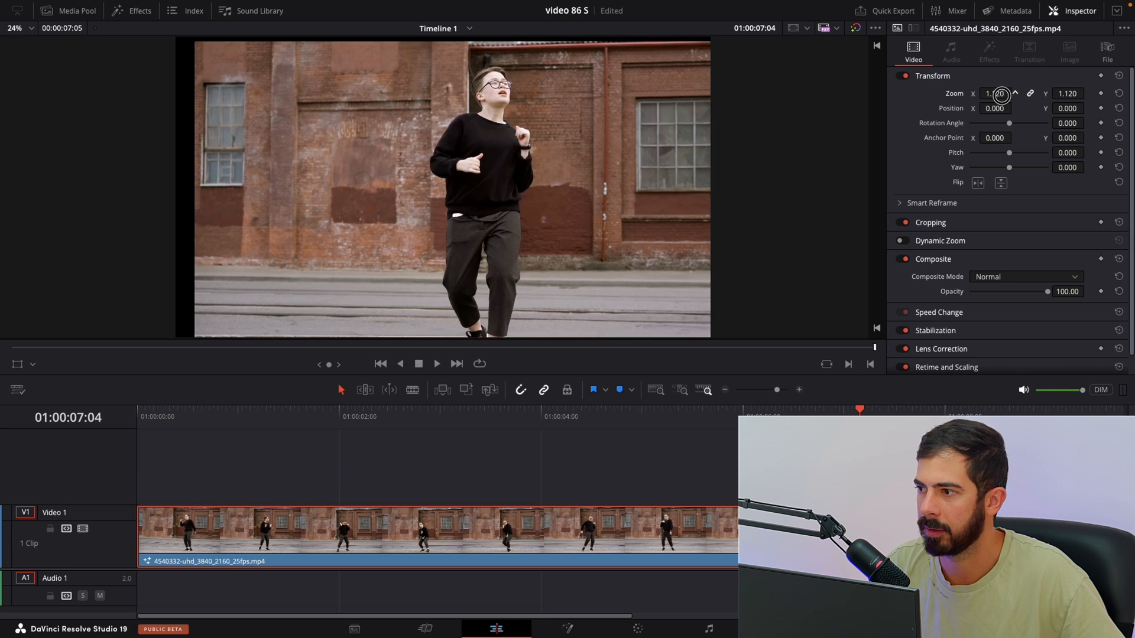
{"action": "left_click_drag", "start_coordinate": [992, 94], "coordinate": [1008, 93]}
{"action": "type", "text": "-430.000"}
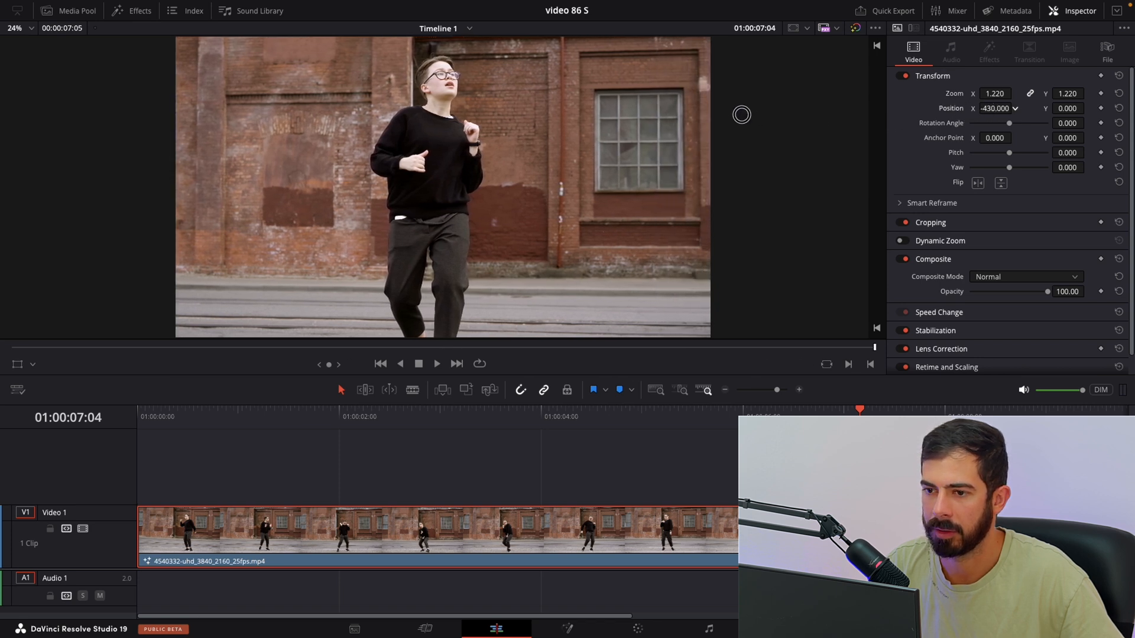
{"action": "left_click", "coordinate": [1018, 105]}
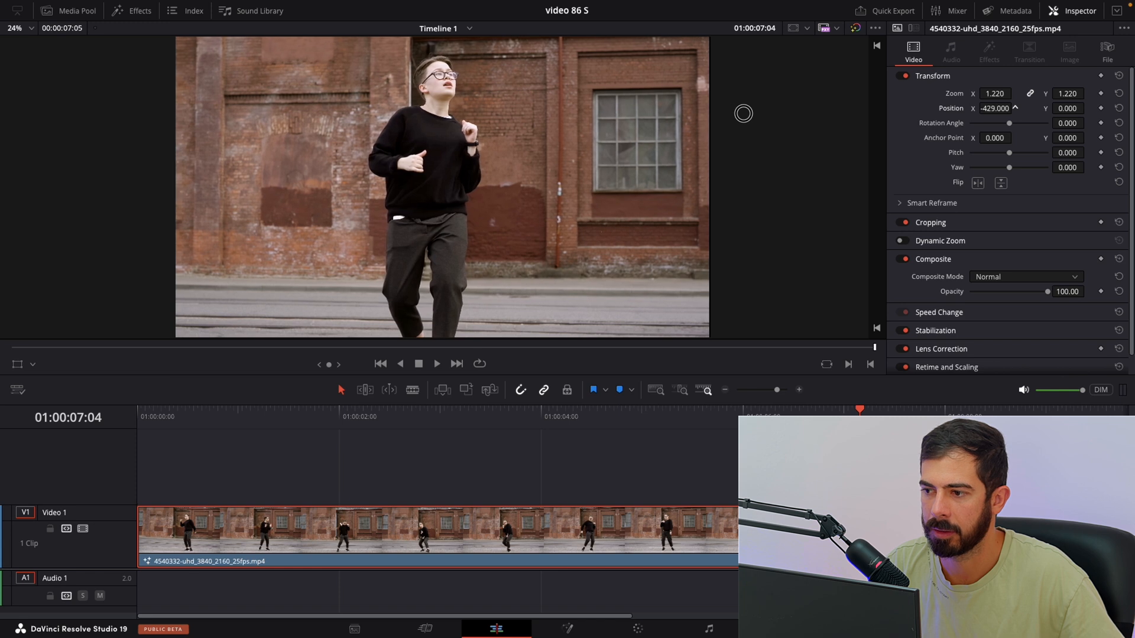
{"action": "left_click", "coordinate": [1016, 105]}
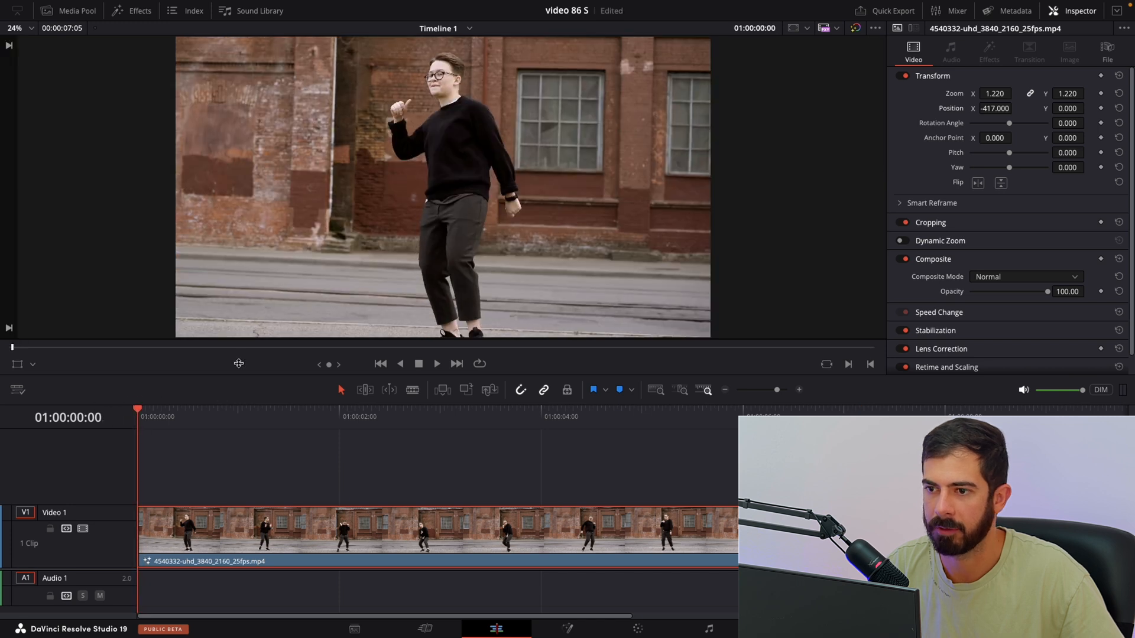
{"action": "left_click", "coordinate": [436, 364]}
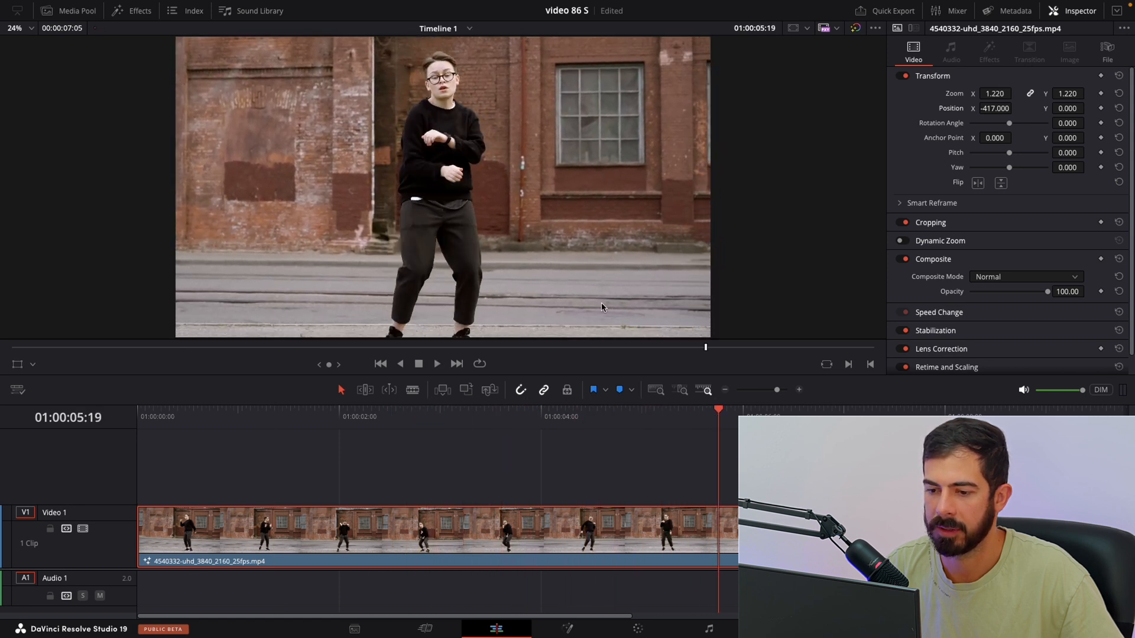
{"action": "left_click", "coordinate": [254, 416]}
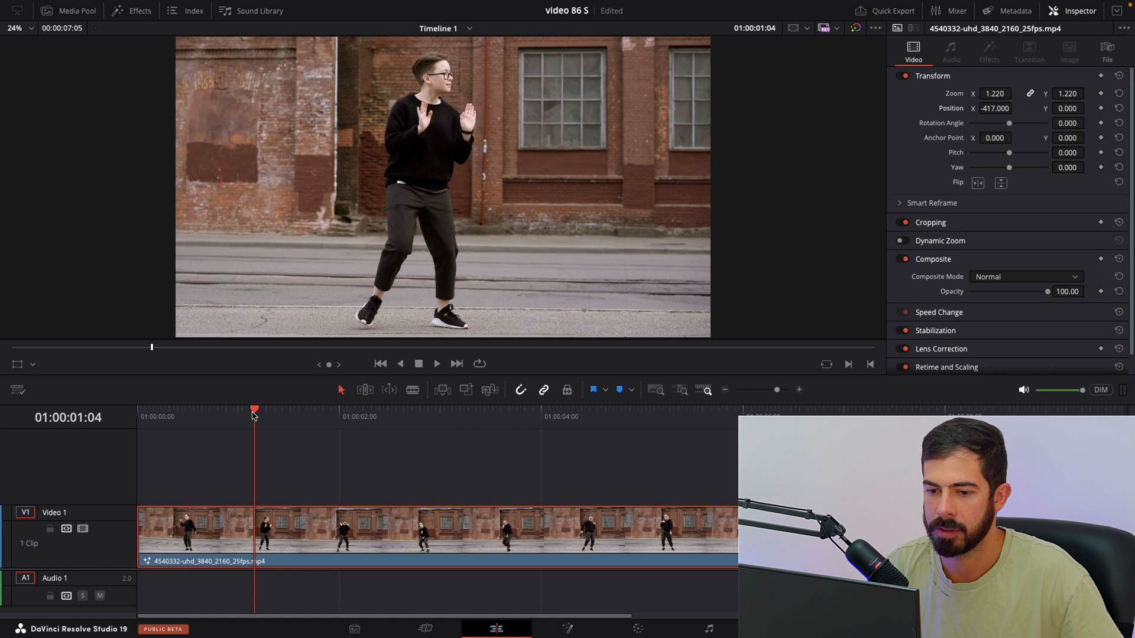
{"action": "left_click", "coordinate": [350, 416]}
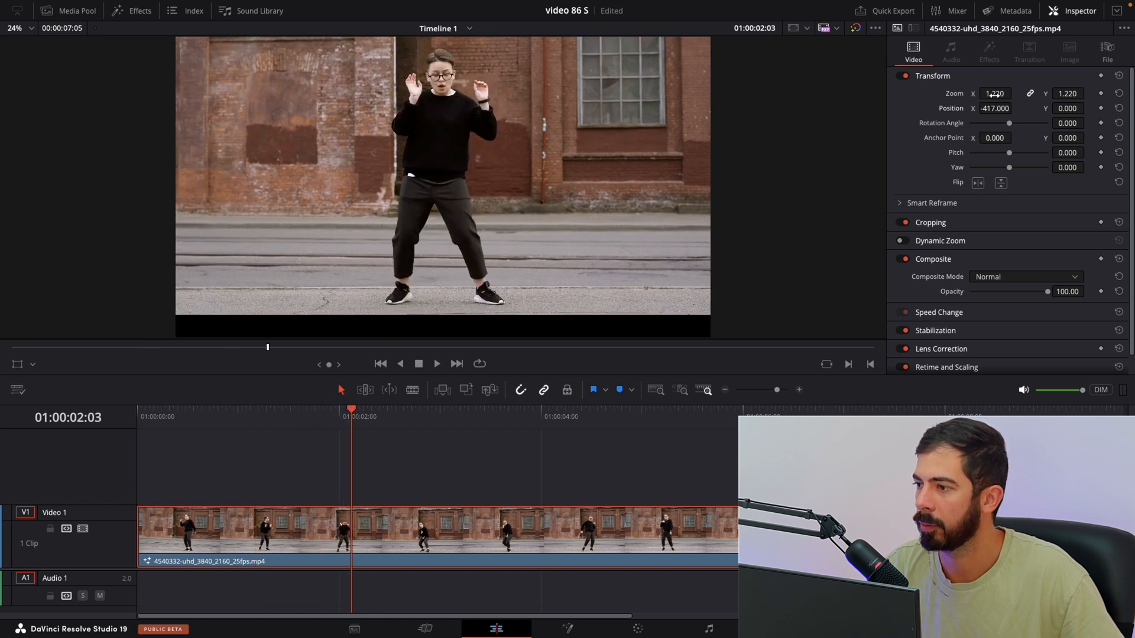
Zoom the clip to 1.370, lower Y to -86, and play back to review framing.
{"action": "left_click_drag", "start_coordinate": [995, 92], "coordinate": [1006, 93]}
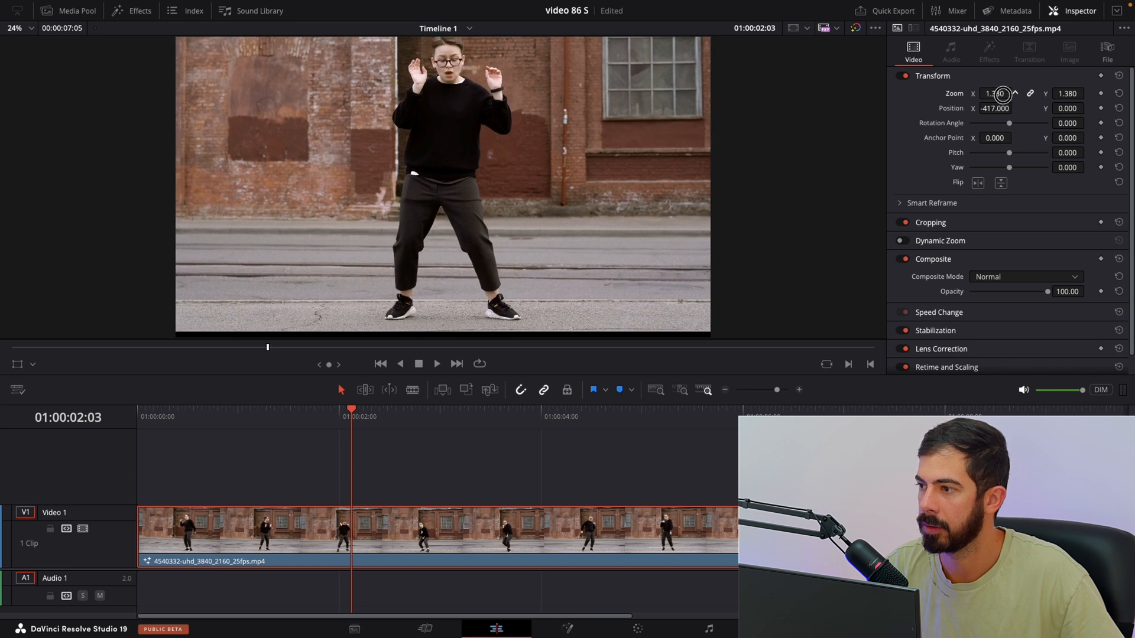
{"action": "left_click", "coordinate": [1014, 91]}
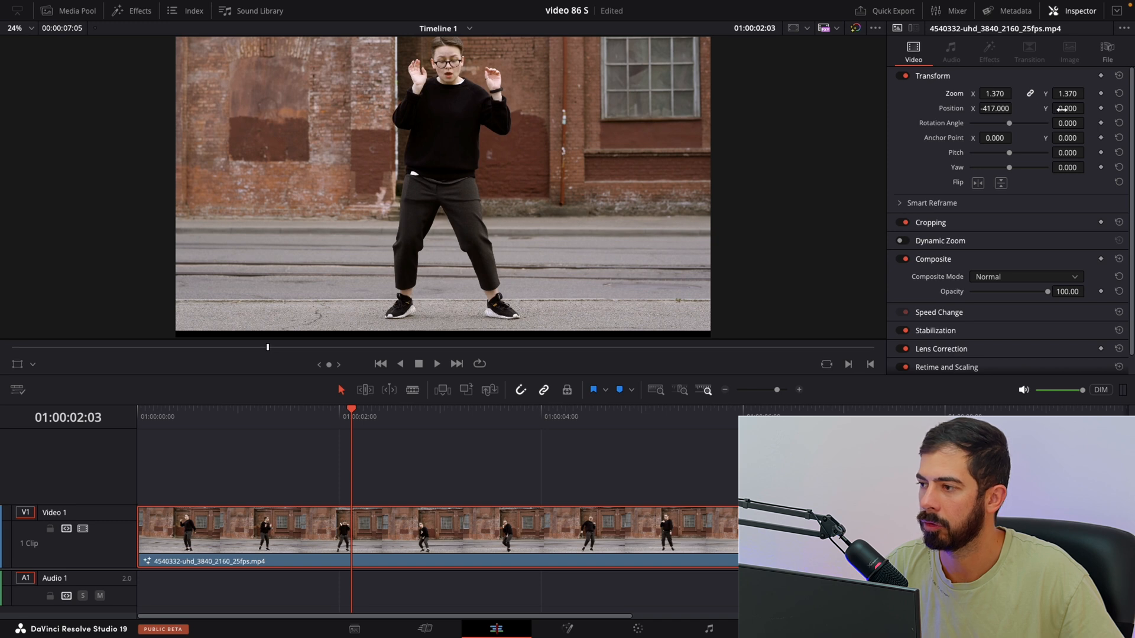
{"action": "left_click_drag", "start_coordinate": [1067, 108], "coordinate": [1067, 116]}
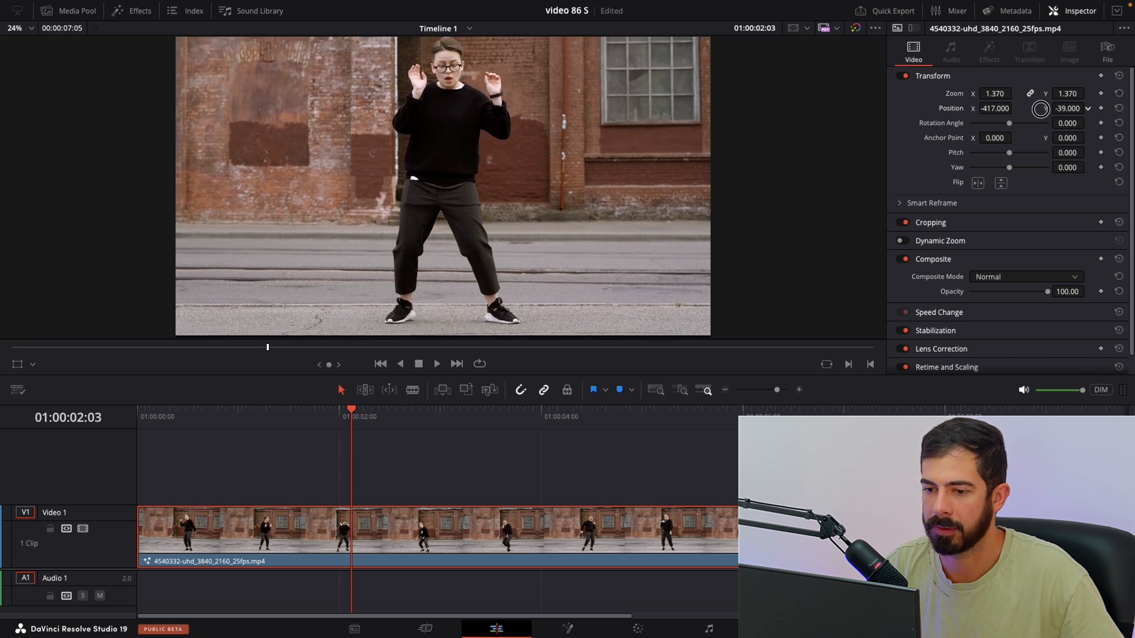
{"action": "left_click_drag", "start_coordinate": [1040, 108], "coordinate": [1021, 110]}
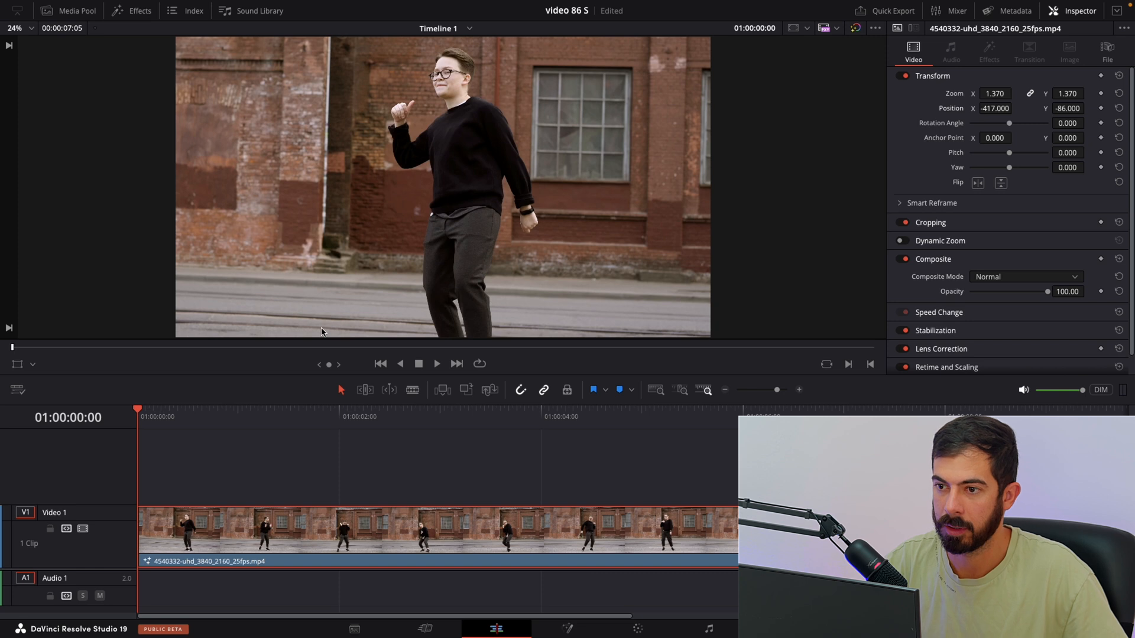
{"action": "left_click", "coordinate": [436, 364]}
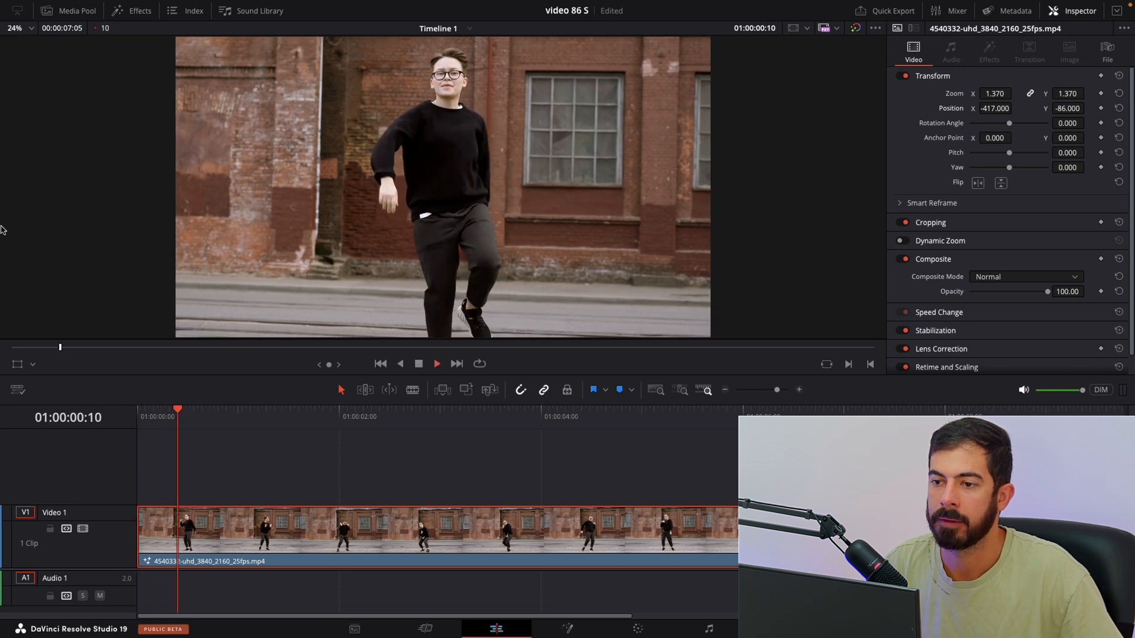